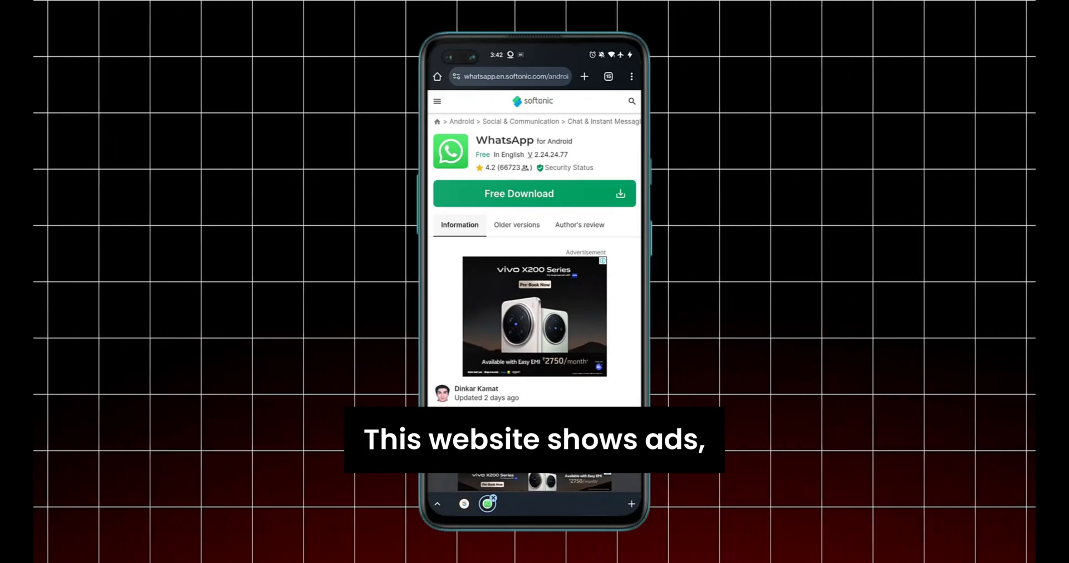
Under Connection & sharing, set Private DNS to the designated hostname dns.adguard.com.
{"action": "scroll", "scroll_direction": "down", "scroll_amount": 3}
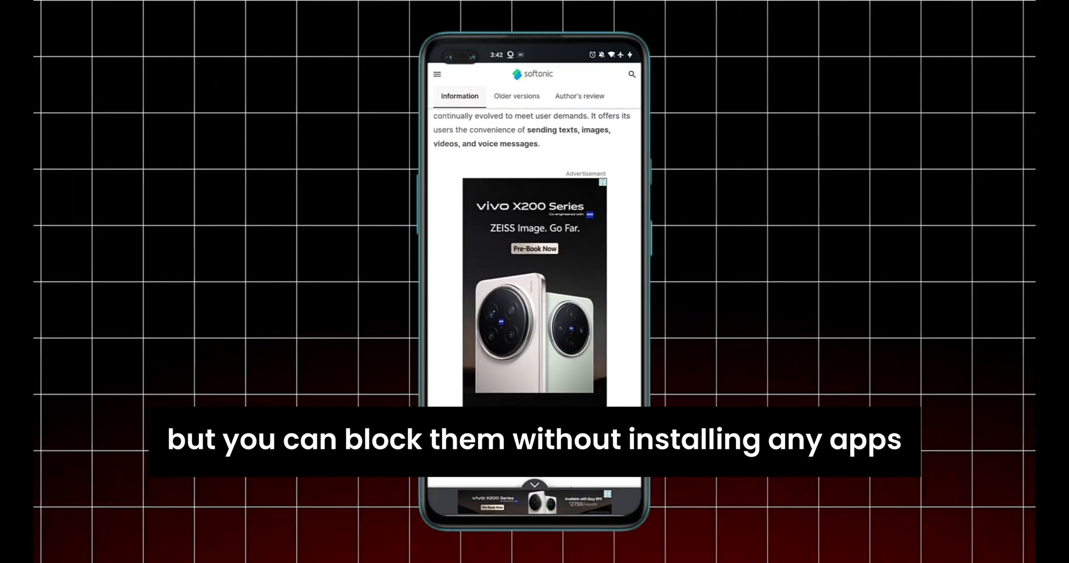
{"action": "scroll", "scroll_direction": "down", "scroll_amount": 3}
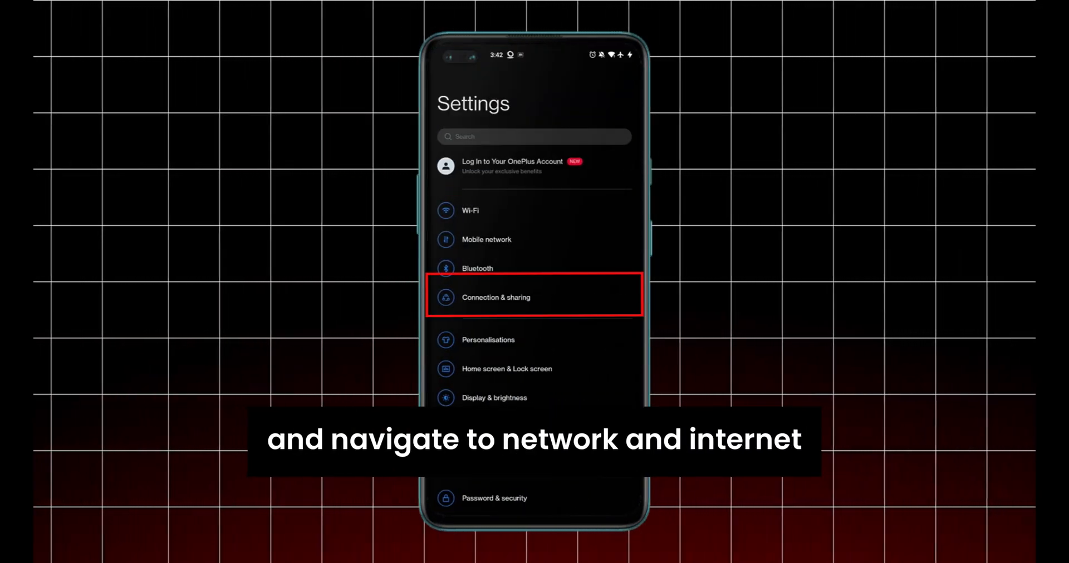
{"action": "left_click", "coordinate": [496, 297]}
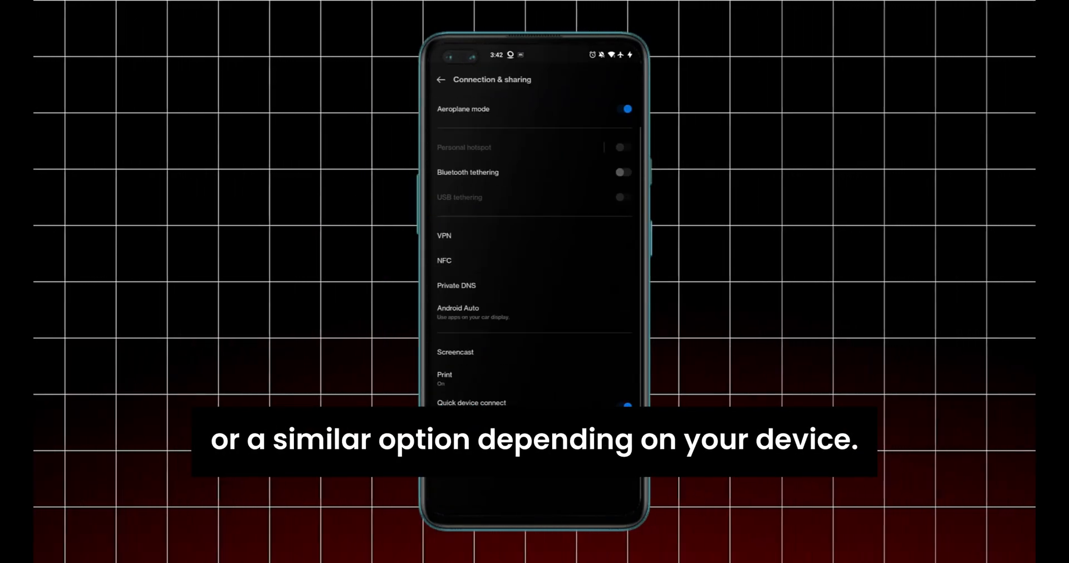
{"action": "left_click", "coordinate": [456, 286]}
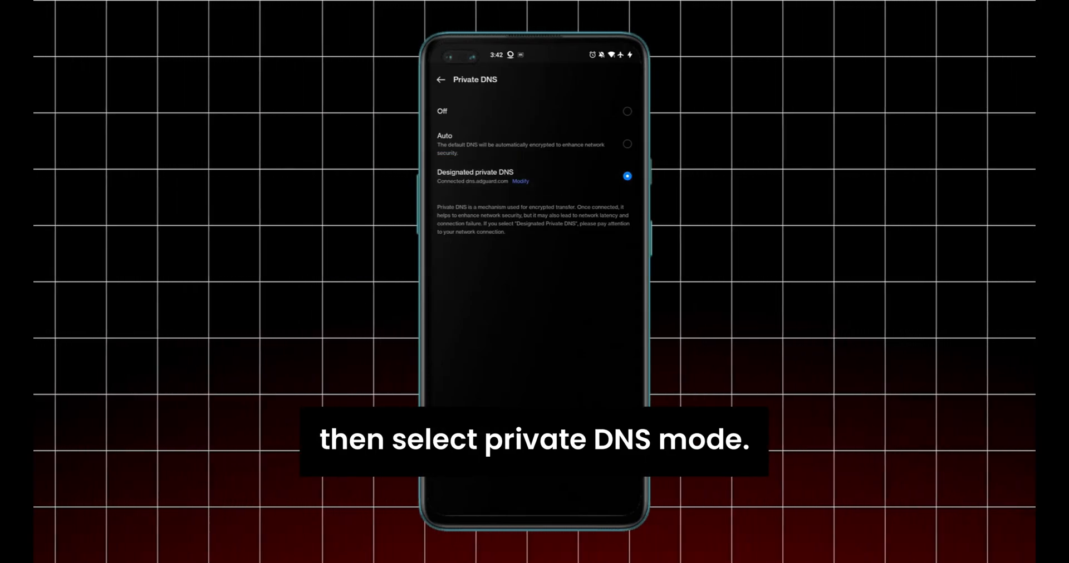
{"action": "left_click", "coordinate": [520, 181]}
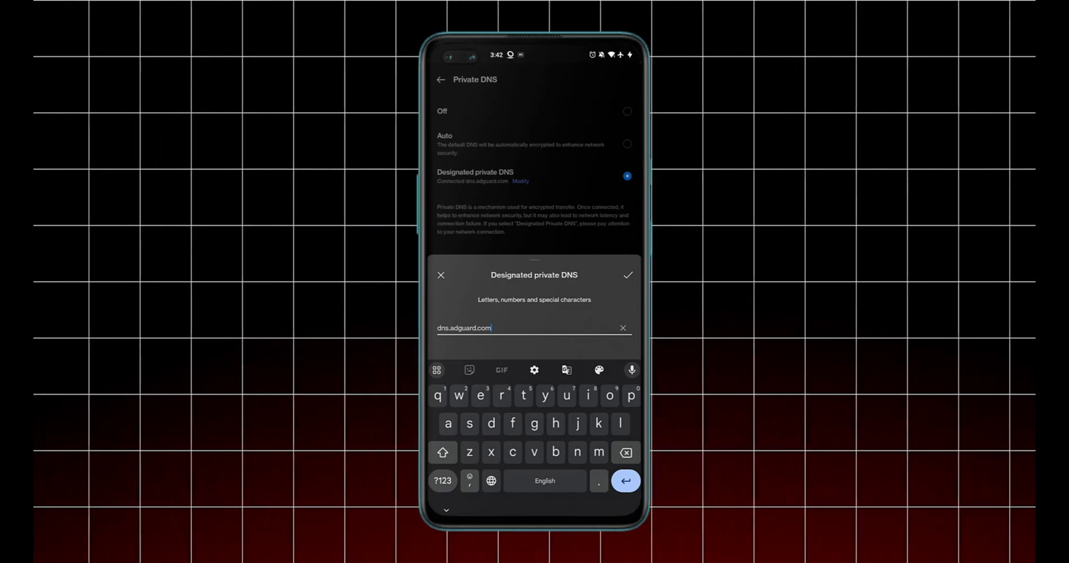
{"action": "left_click", "coordinate": [628, 275]}
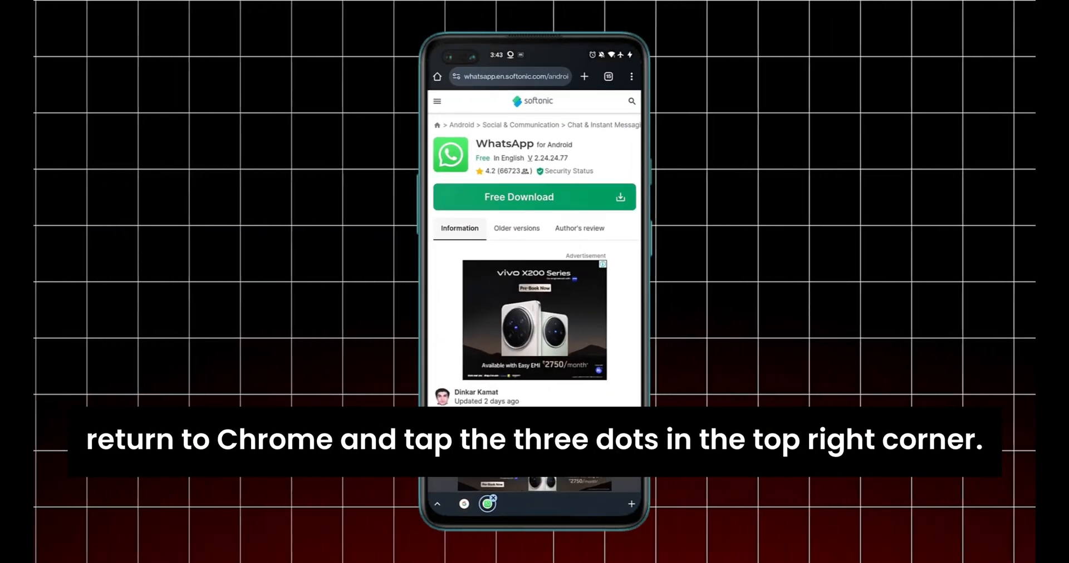
In Chrome's Privacy and security settings, enable secure DNS with the current service provider.
{"action": "left_click", "coordinate": [632, 77]}
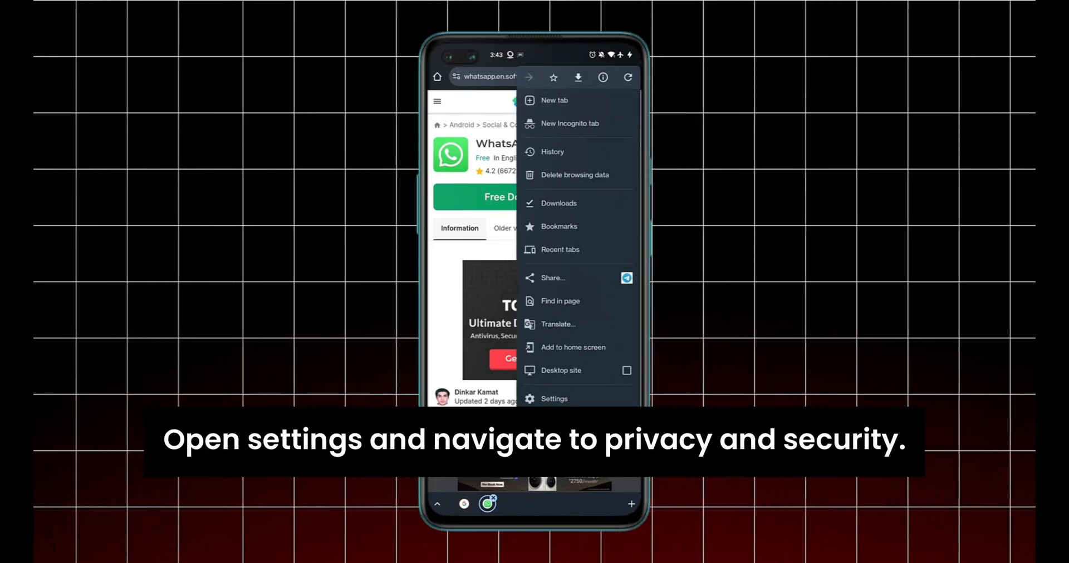
{"action": "left_click", "coordinate": [554, 399]}
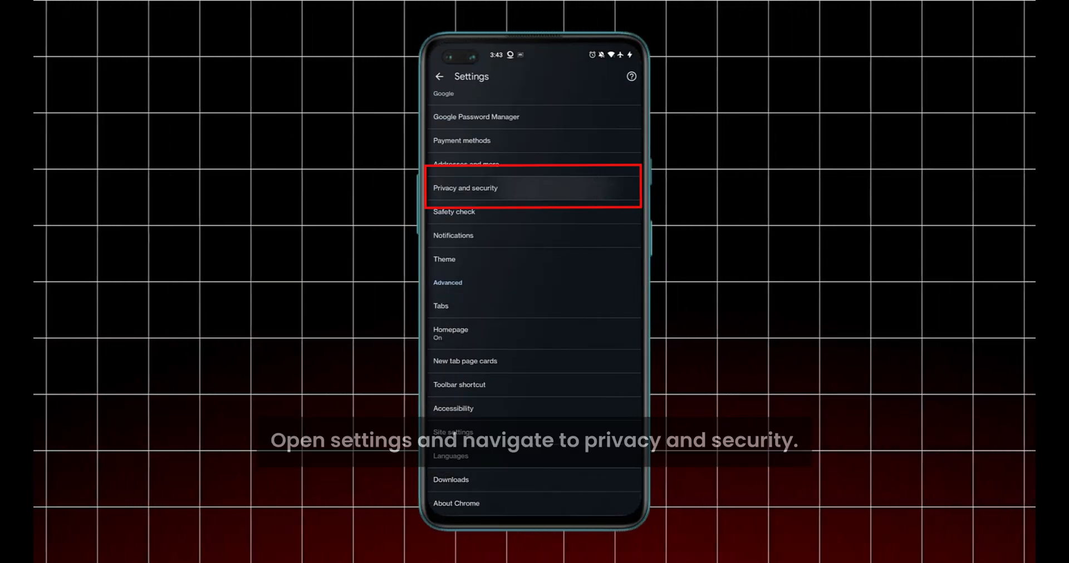
{"action": "left_click", "coordinate": [465, 188]}
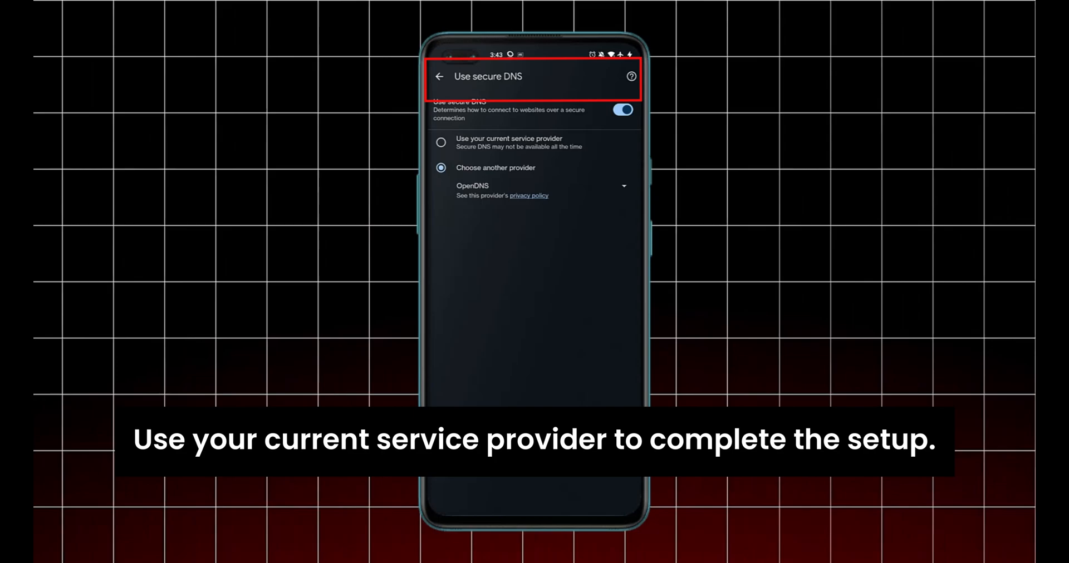
{"action": "left_click", "coordinate": [441, 142]}
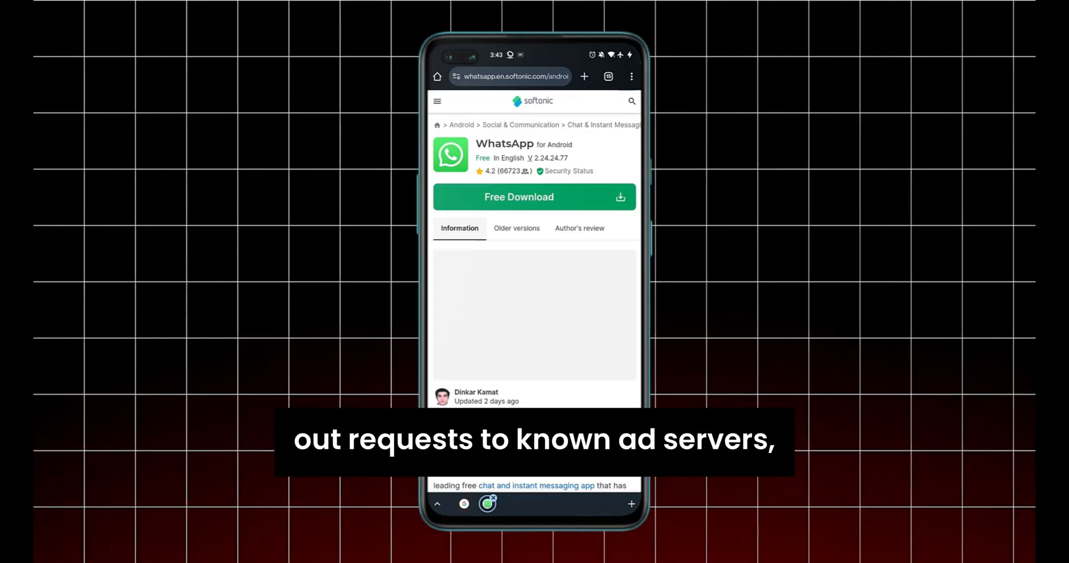
Scroll through the Softonic WhatsApp page to confirm blank spaces replace the ads.
{"action": "scroll", "scroll_direction": "down", "scroll_amount": 3}
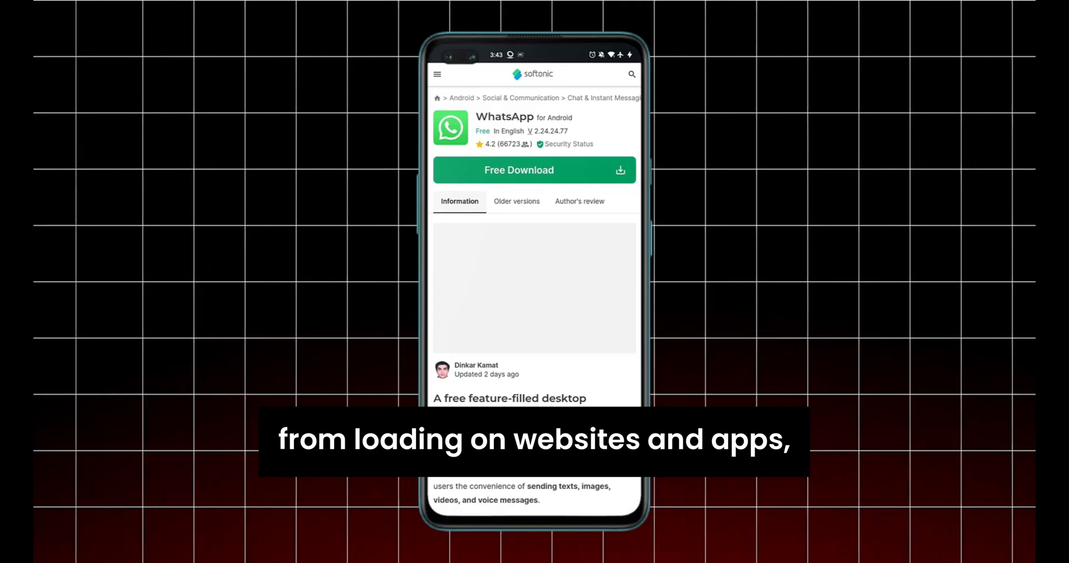
{"action": "scroll", "scroll_direction": "down", "scroll_amount": 3}
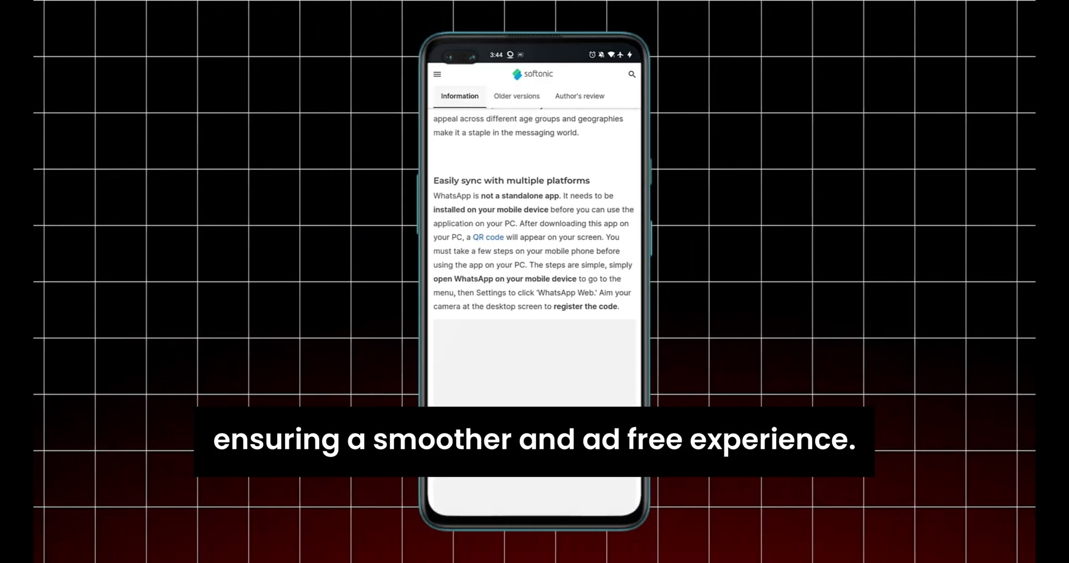
{"action": "scroll", "scroll_direction": "down", "scroll_amount": 3}
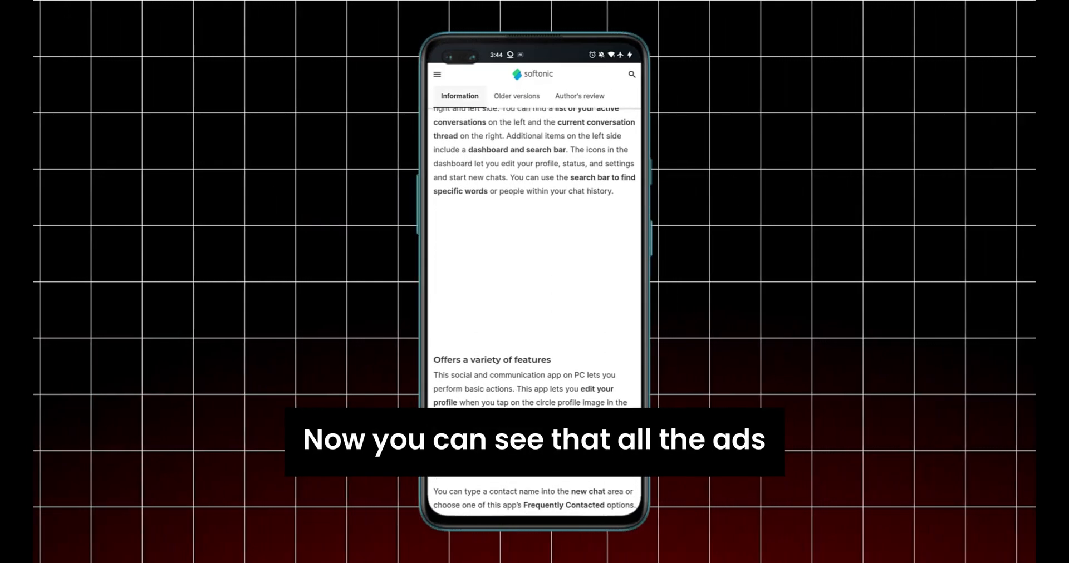
{"action": "scroll", "scroll_direction": "down", "scroll_amount": 3}
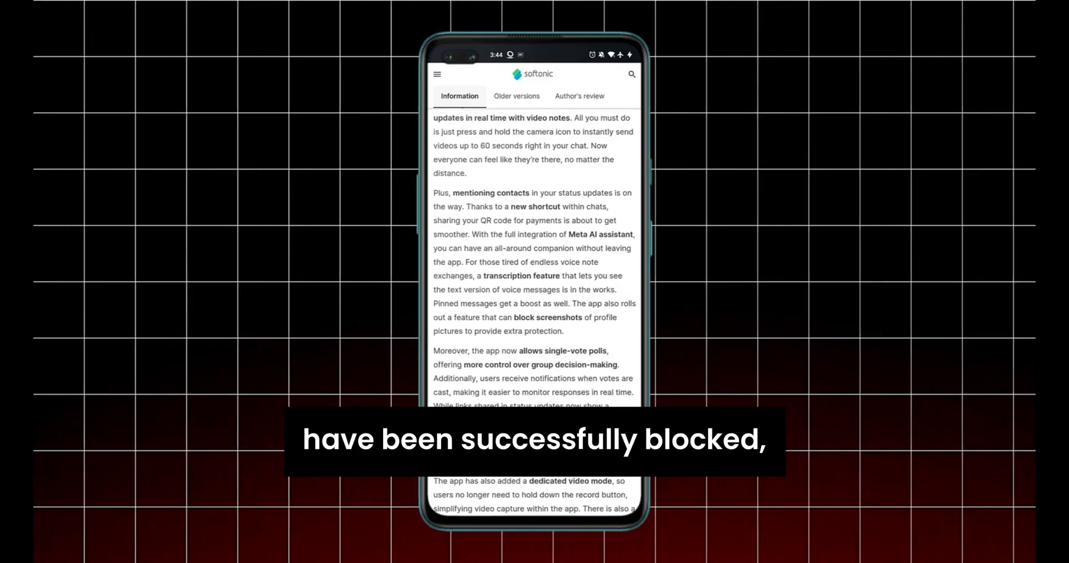
{"action": "scroll", "scroll_direction": "down", "scroll_amount": 3}
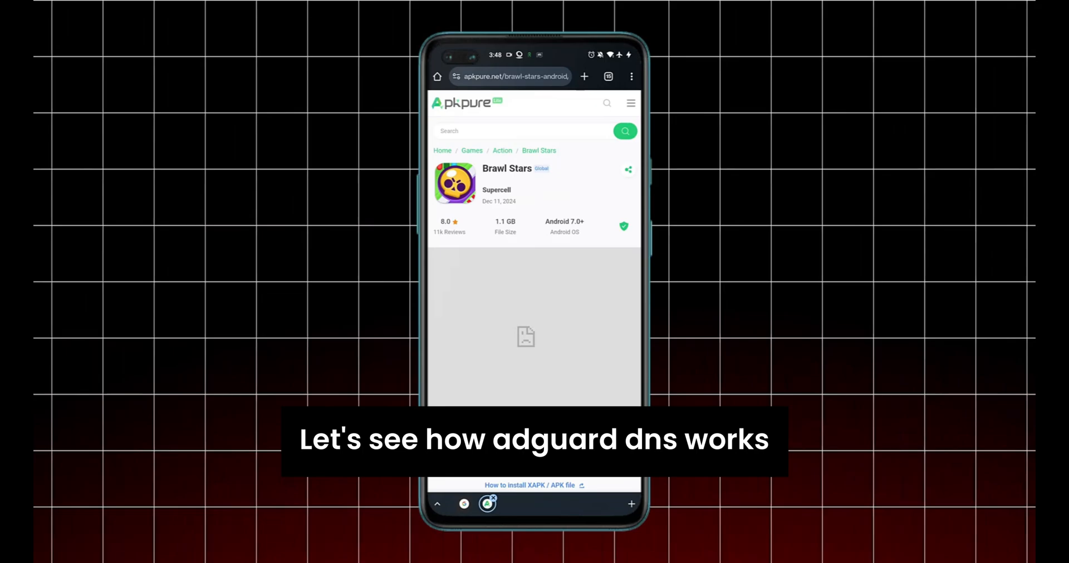
Scroll the APKPure Brawl Stars and APKMirror pages to see empty ad placeholders.
{"action": "scroll", "scroll_direction": "down", "scroll_amount": 3}
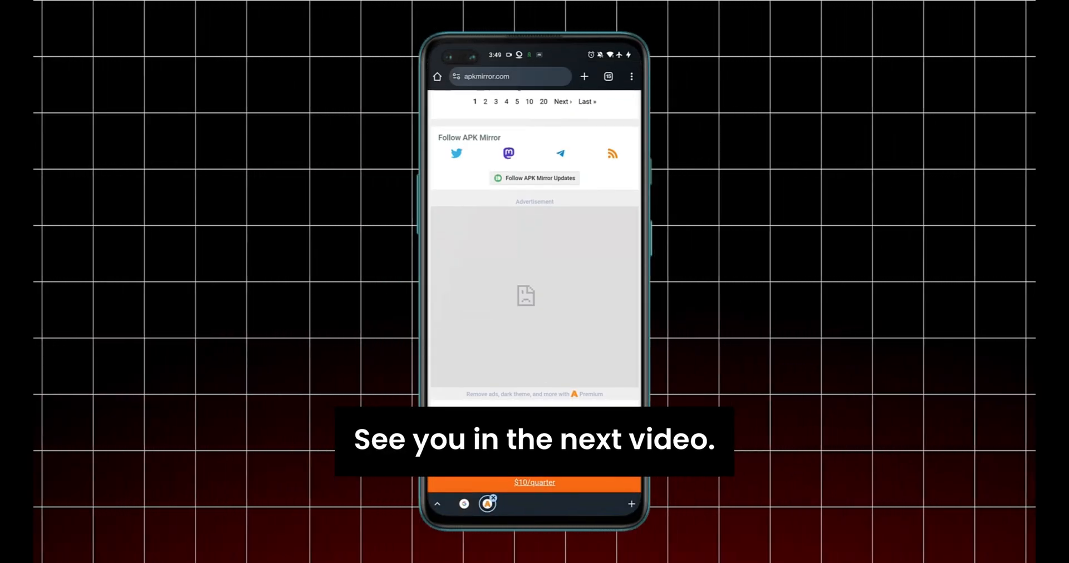
{"action": "scroll", "scroll_direction": "down", "scroll_amount": 3}
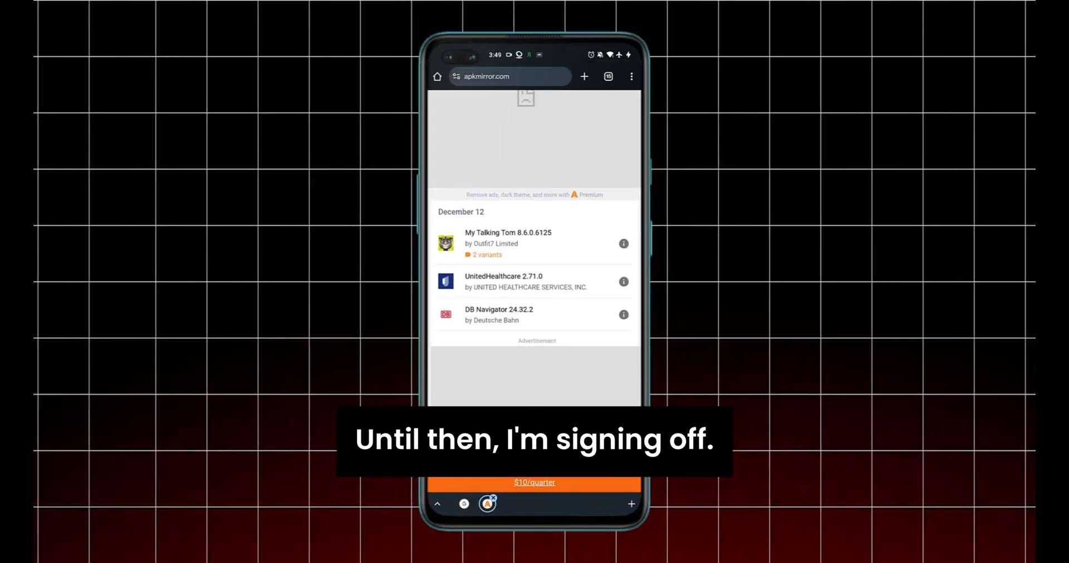